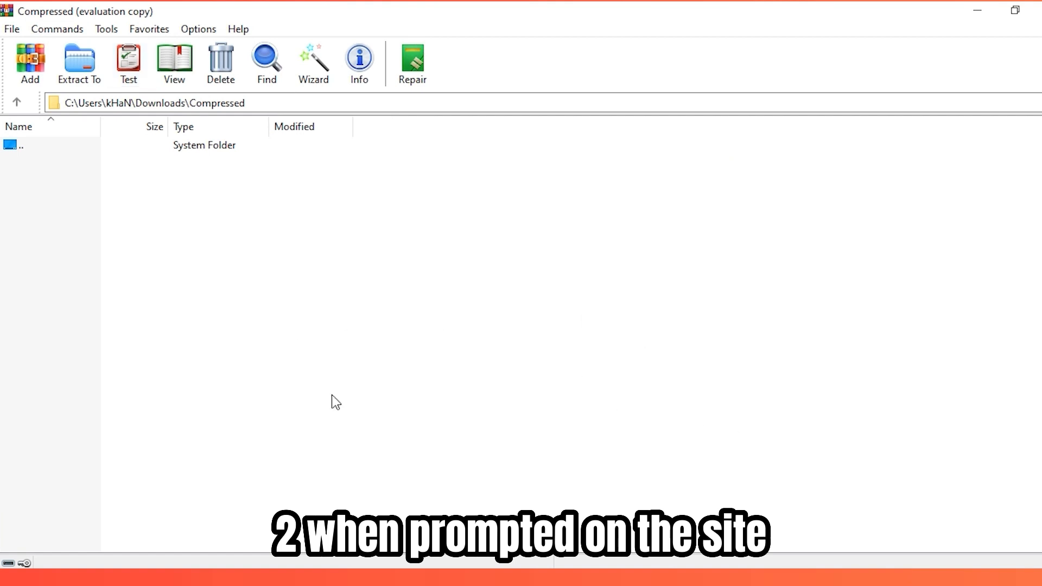
- Open drive-download-20231005T143749Z-001.zip via File > Open archive, listing its 50 MP3 files
left_click(11, 28)
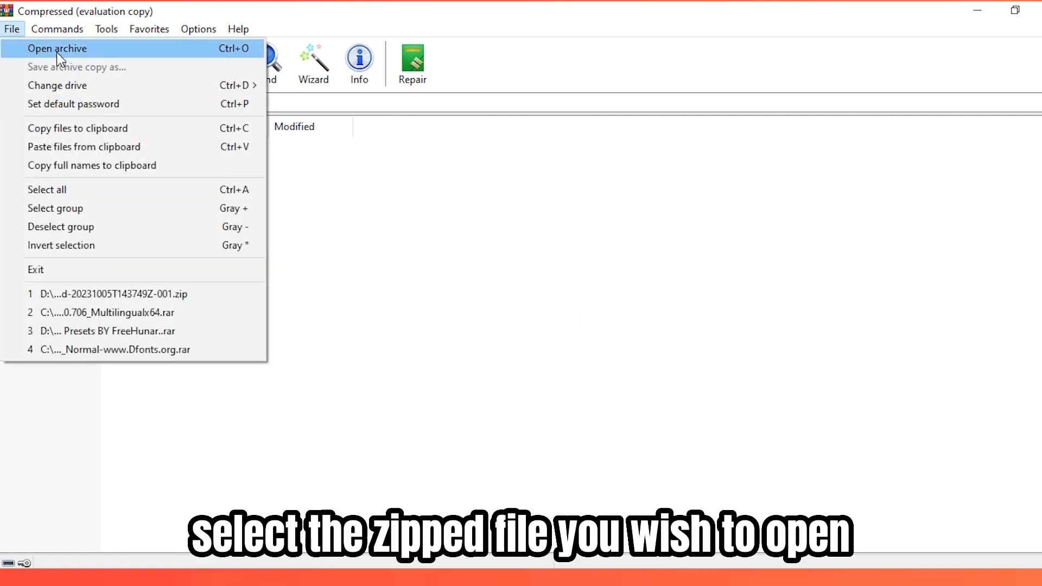
left_click(57, 48)
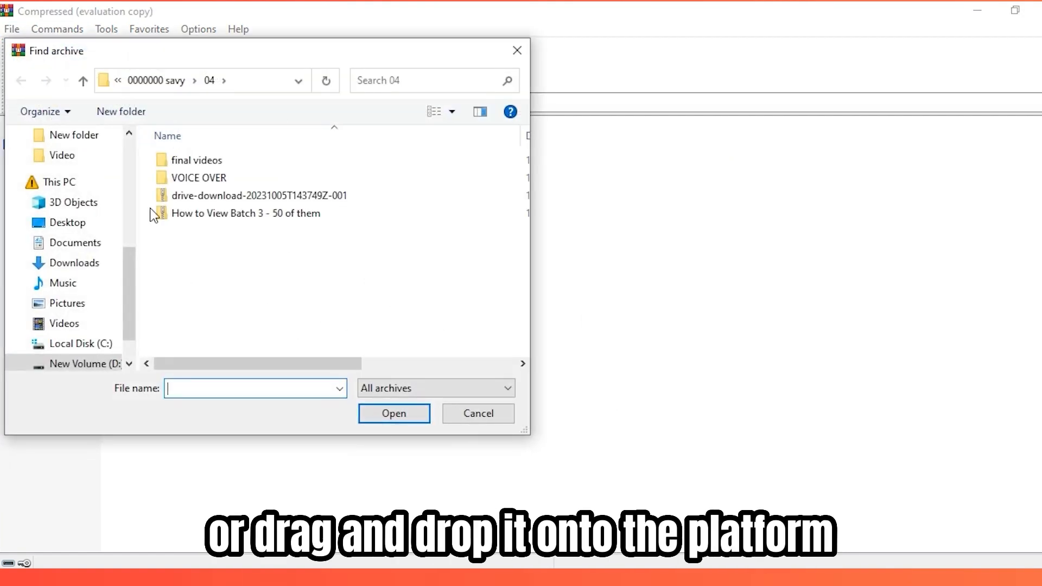
left_click(259, 195)
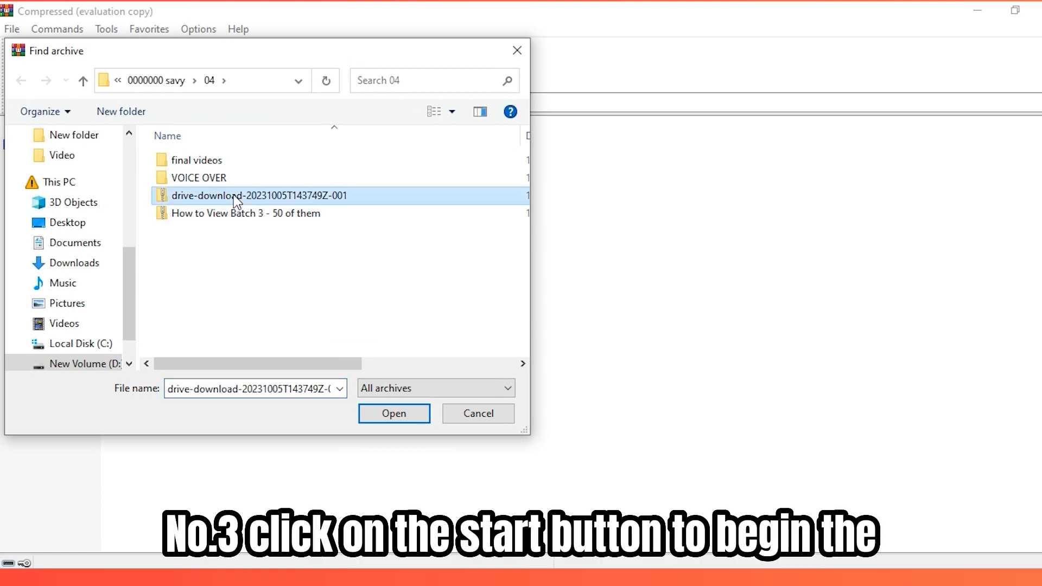
left_click(393, 414)
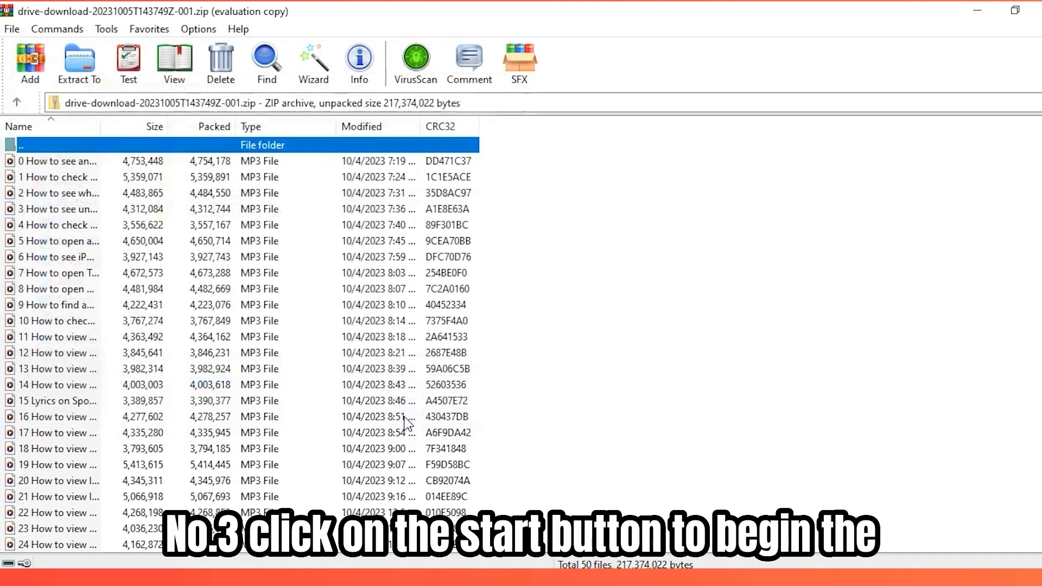
scroll("down", 3)
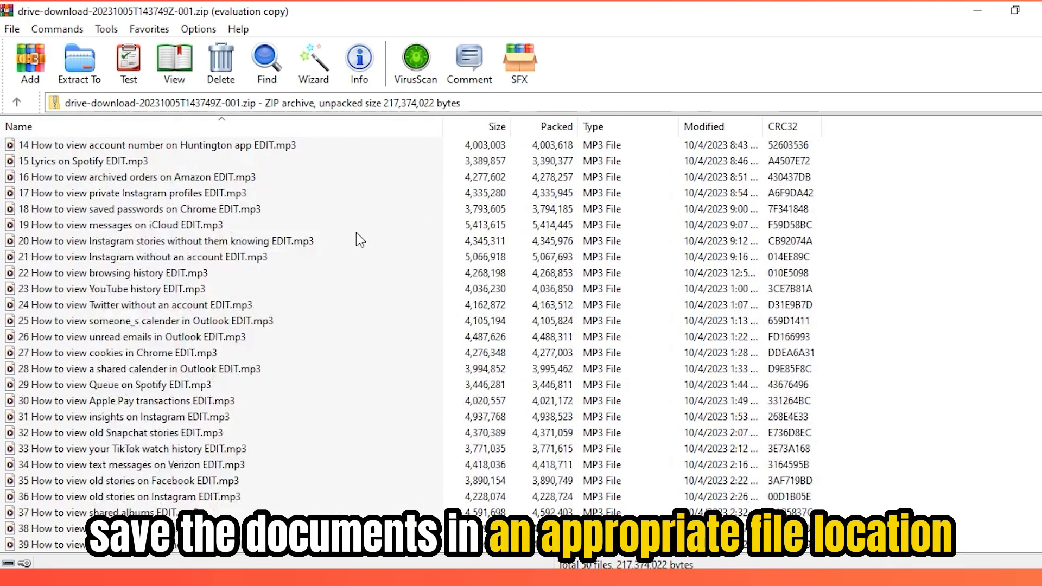
scroll("down", 3)
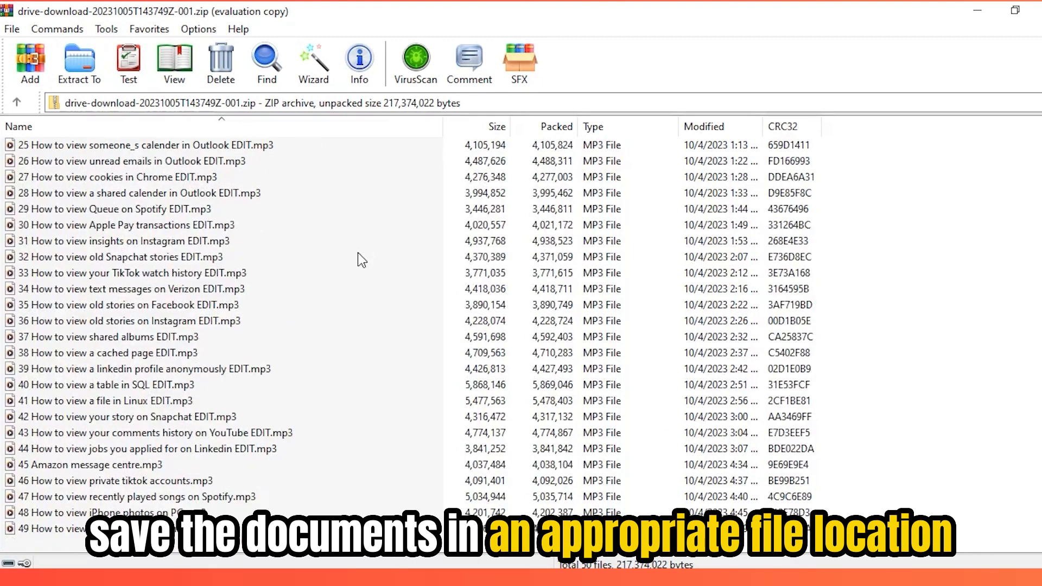
scroll("up", 3)
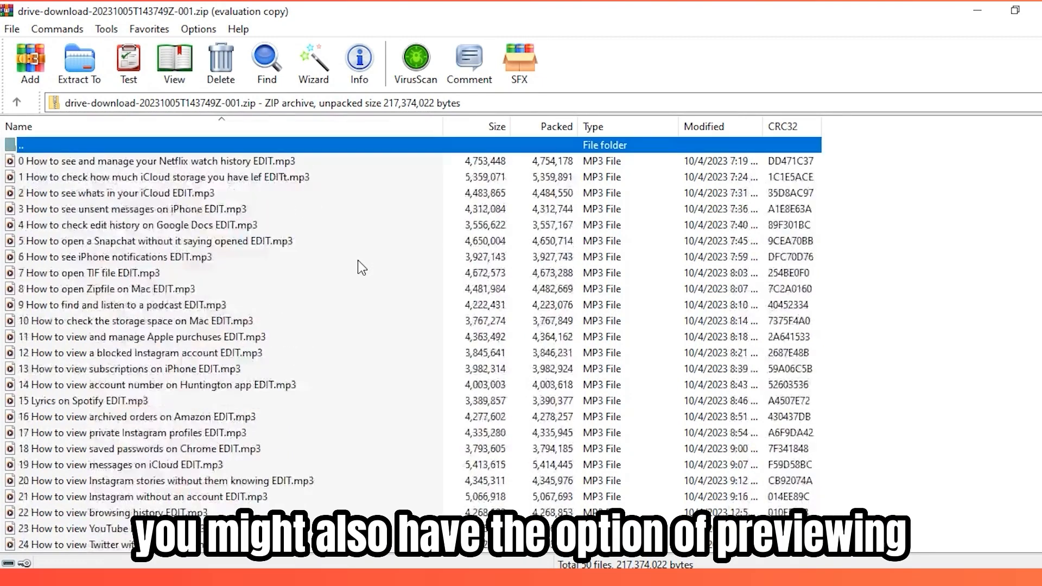